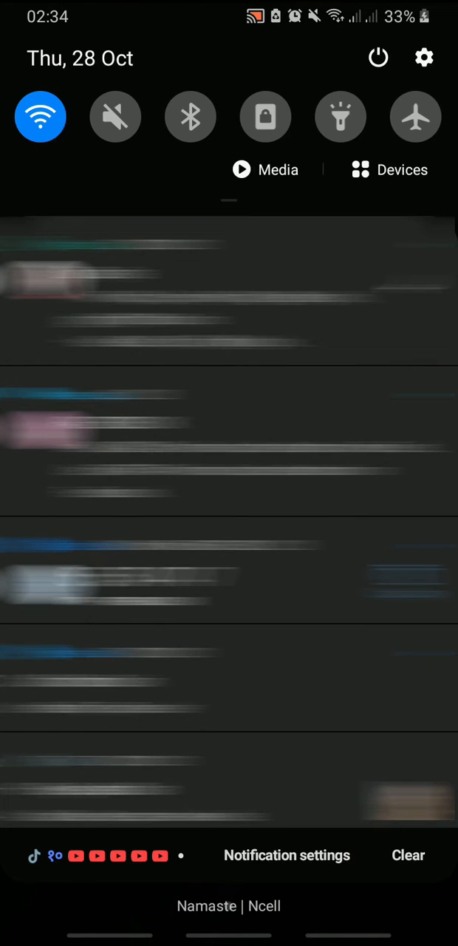
Step: Turn airplane mode on, then open the Messenger chat showing the flight mode notice
{"action": "left_click", "coordinate": [416, 116]}
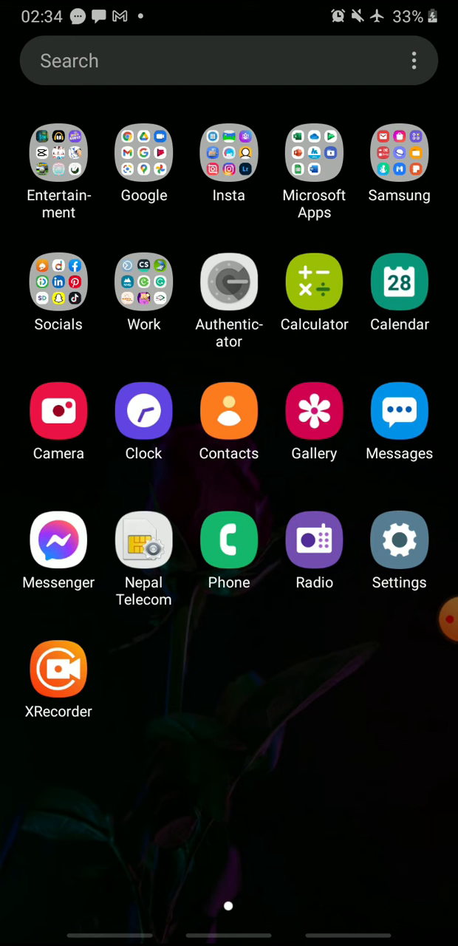
{"action": "left_click", "coordinate": [58, 539]}
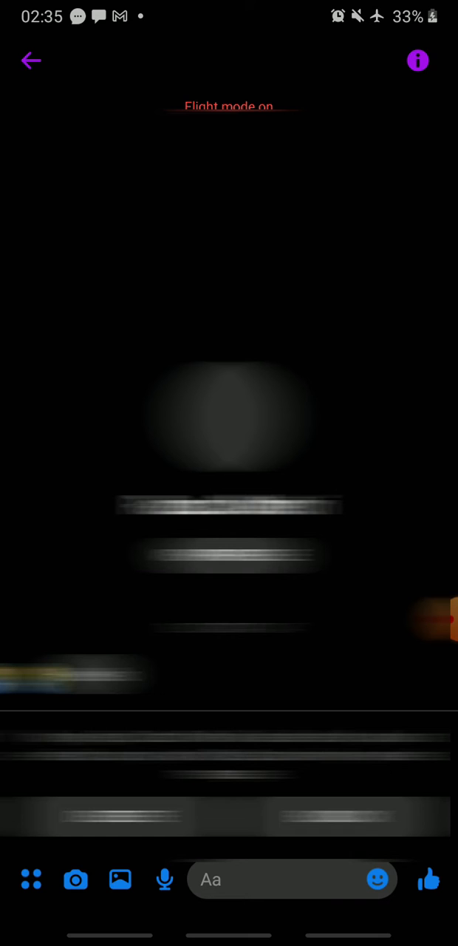
Step: Close Messenger from recent apps and pull down quick settings to turn airplane mode off
{"action": "left_click", "coordinate": [31, 61]}
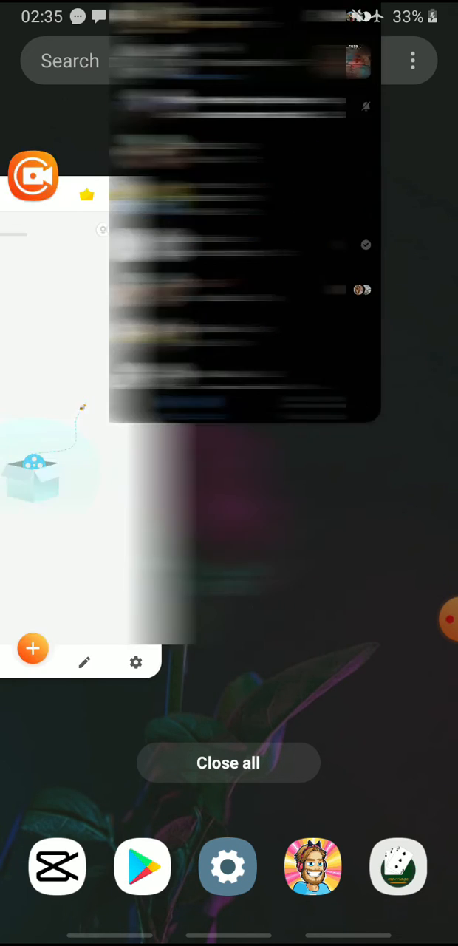
{"action": "left_click", "coordinate": [228, 762]}
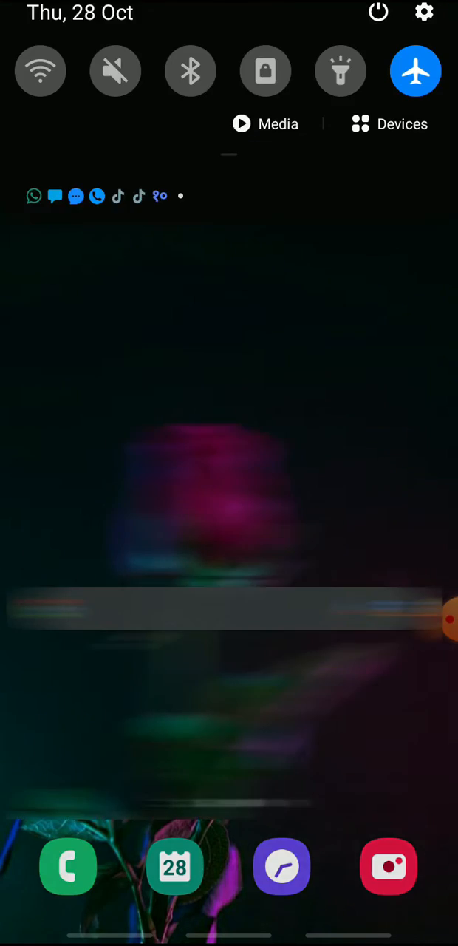
{"action": "scroll", "scroll_direction": "down", "scroll_amount": 3}
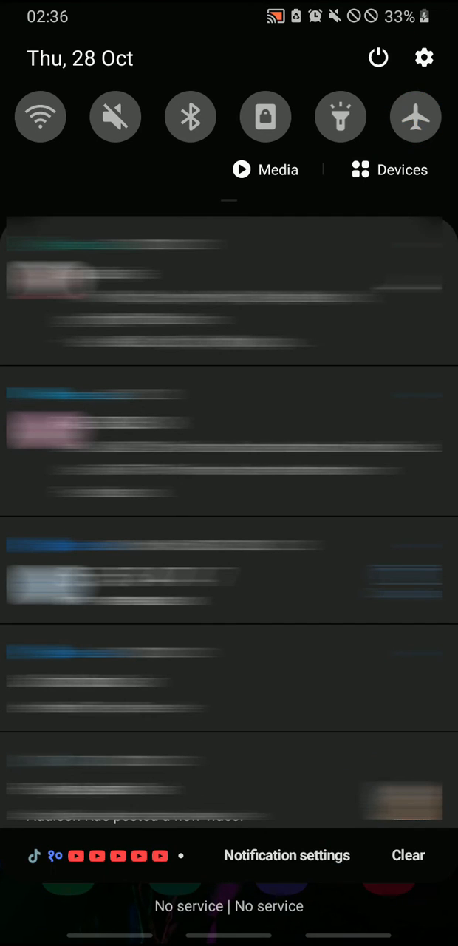